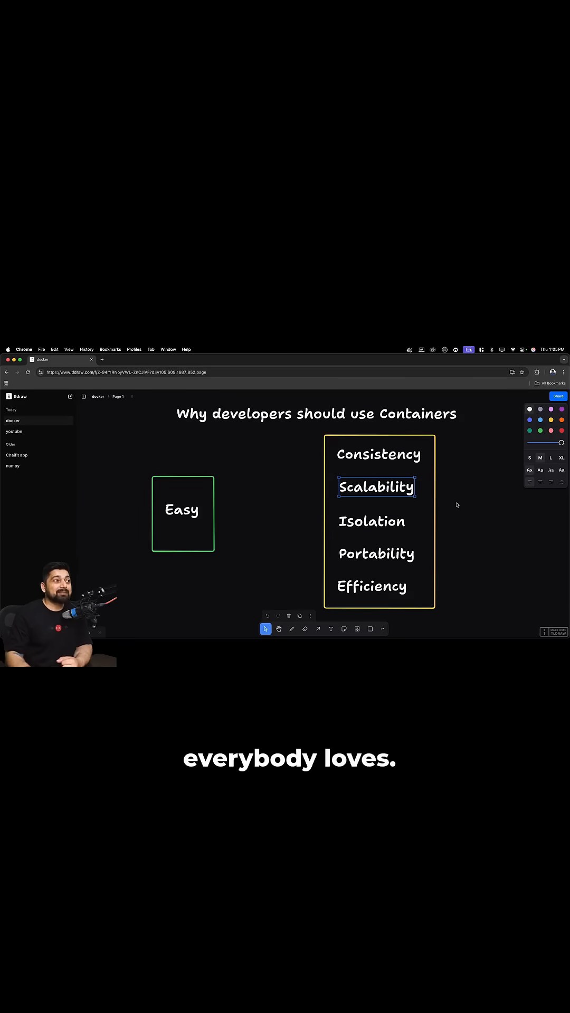
Select the 'Isolation' benefit text inside the yellow box
{"action": "left_click", "coordinate": [372, 522]}
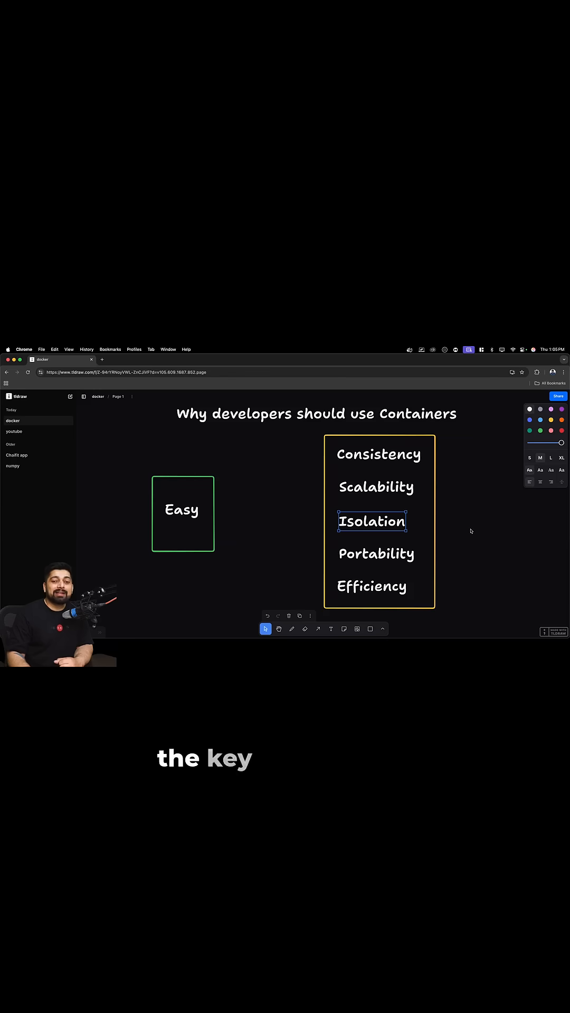